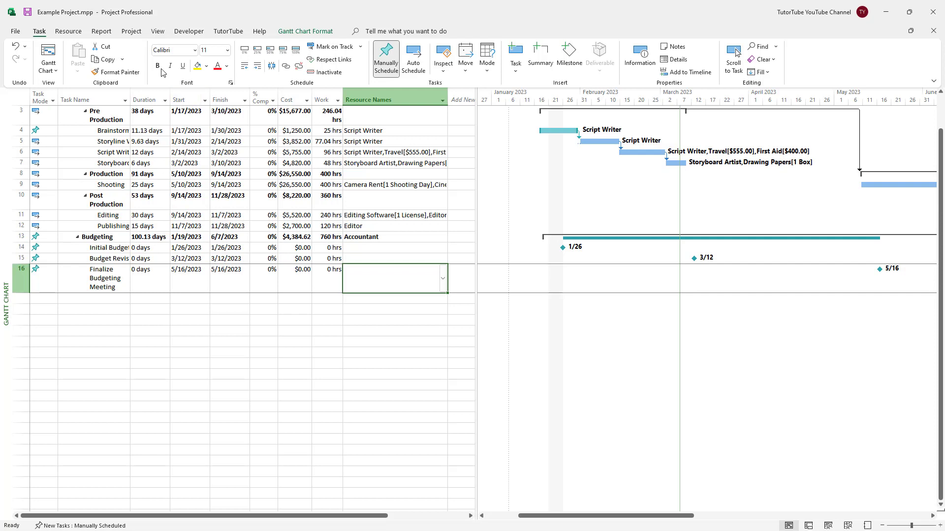
# Step: Show the View ribbon with its split-view options above the Gantt Chart
pyautogui.click(158, 30)
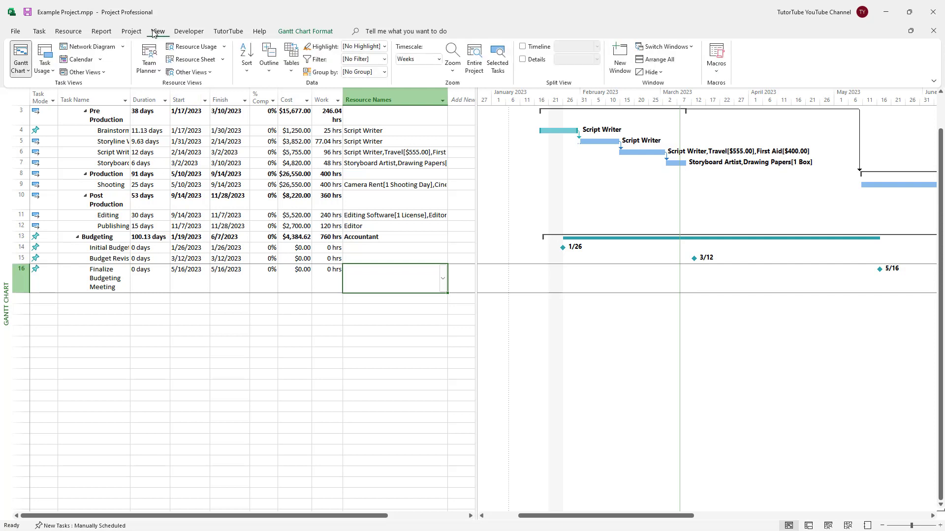
pyautogui.moveTo(531, 75)
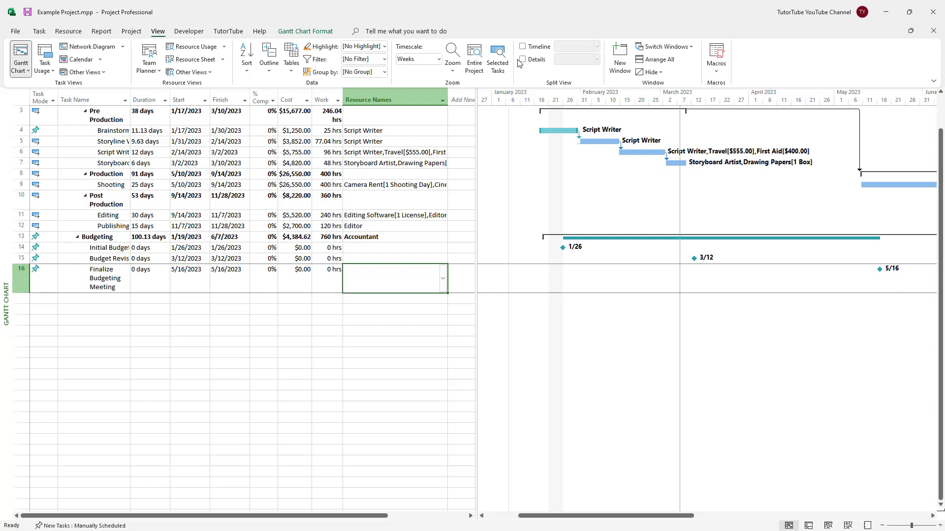
# Step: Split the Gantt Chart with a Details pane set to Resource Graph
pyautogui.click(522, 59)
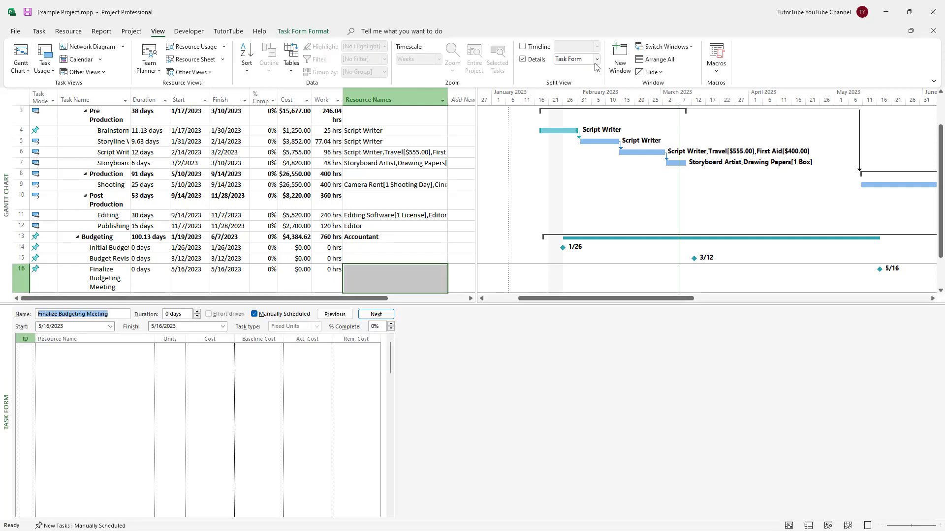
pyautogui.click(596, 59)
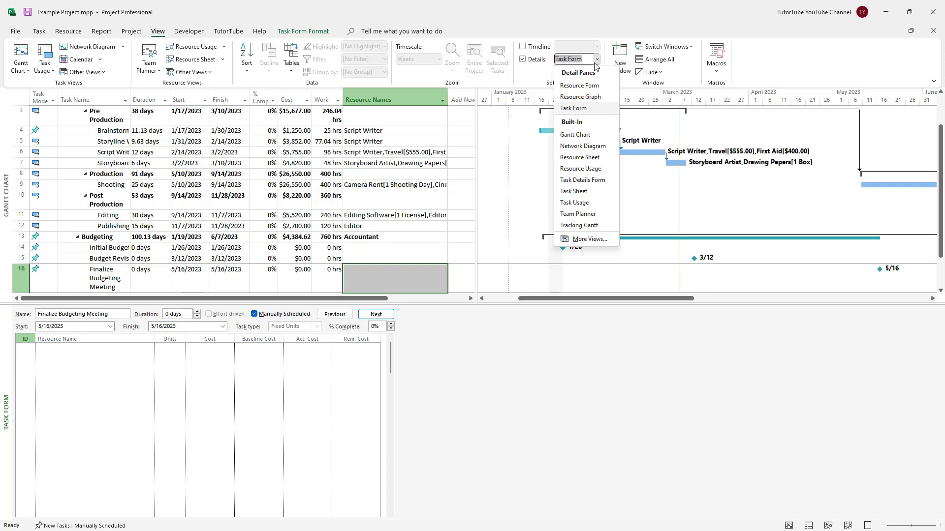
pyautogui.moveTo(580, 96)
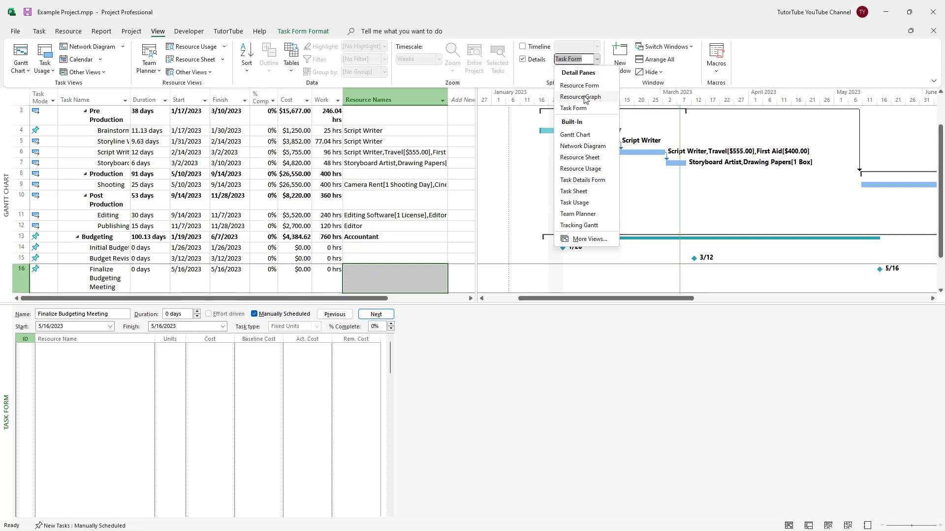
pyautogui.click(580, 96)
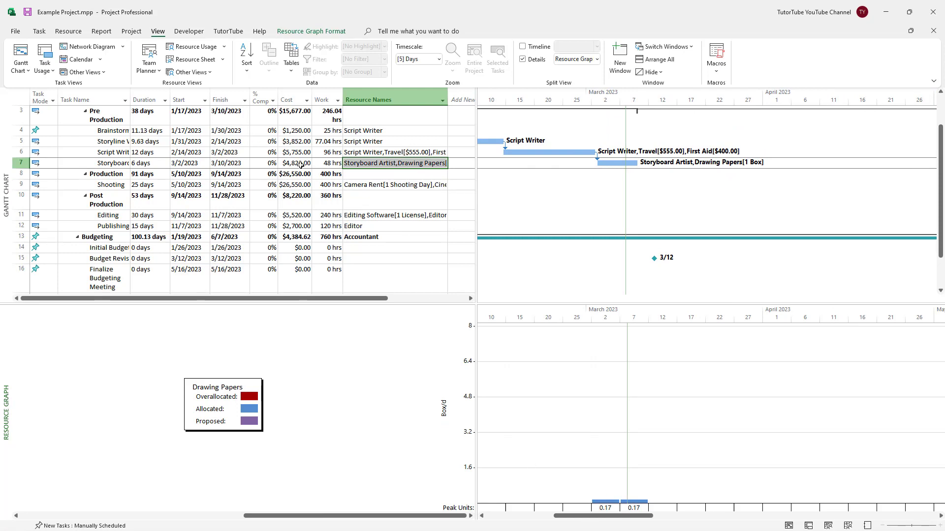
pyautogui.moveTo(592, 425)
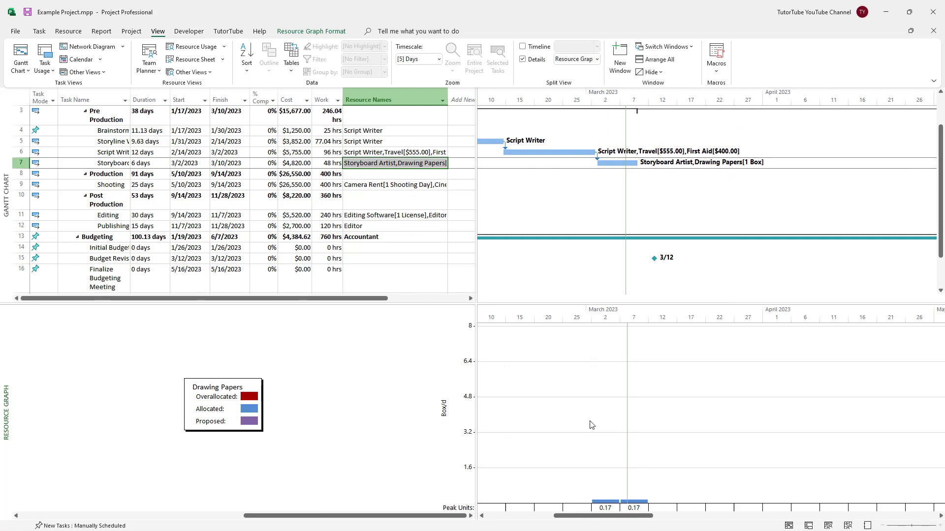
# Step: Select the row 6 task so the Resource Graph reports no graph for the First Aid cost resource
pyautogui.click(394, 152)
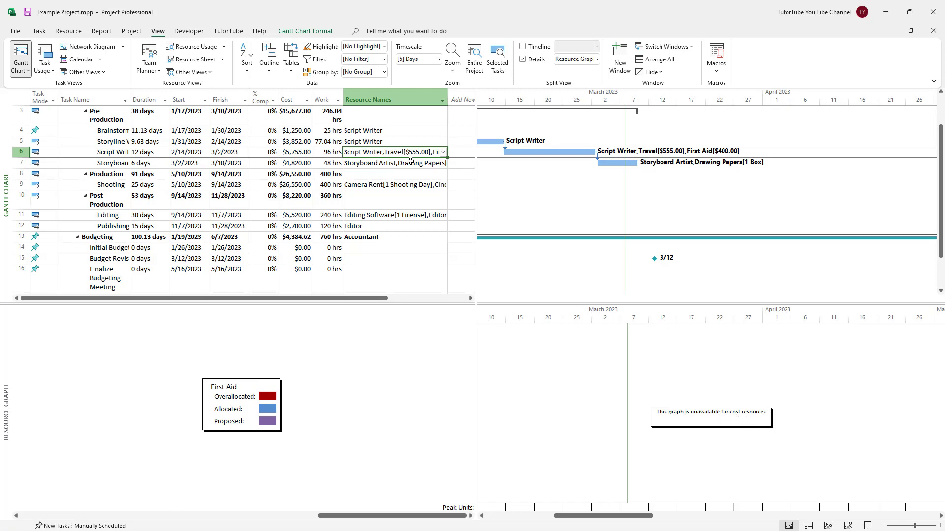
# Step: Select the row 5 Storyline task to show Script Writer allocated at 100% in the Resource Graph
pyautogui.click(383, 142)
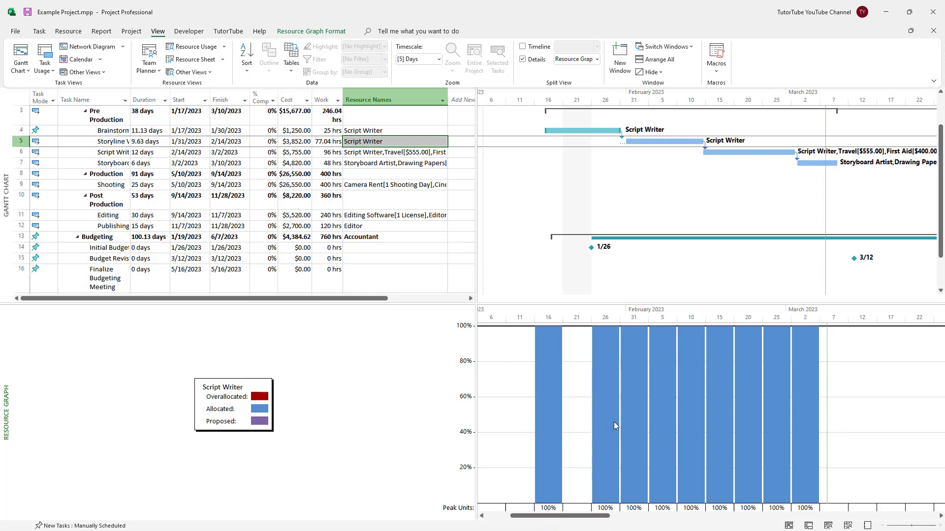
pyautogui.moveTo(659, 400)
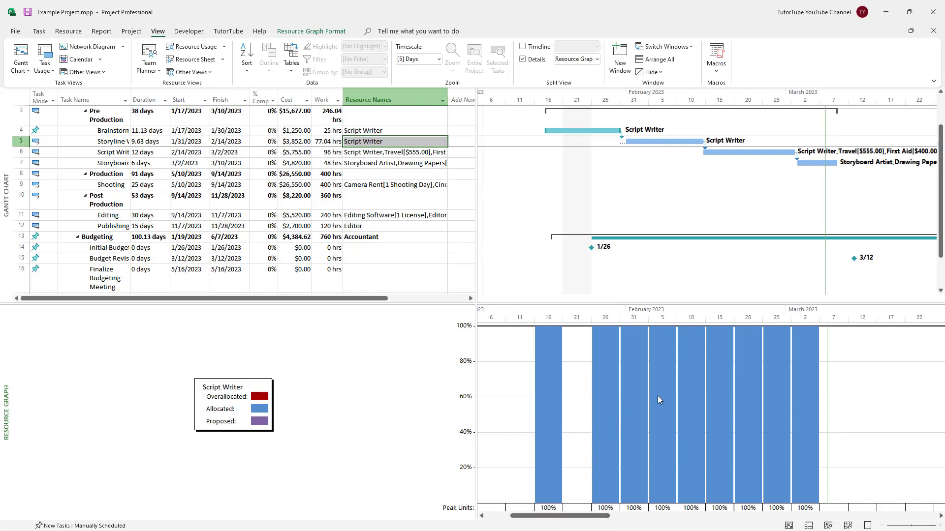
pyautogui.moveTo(305, 393)
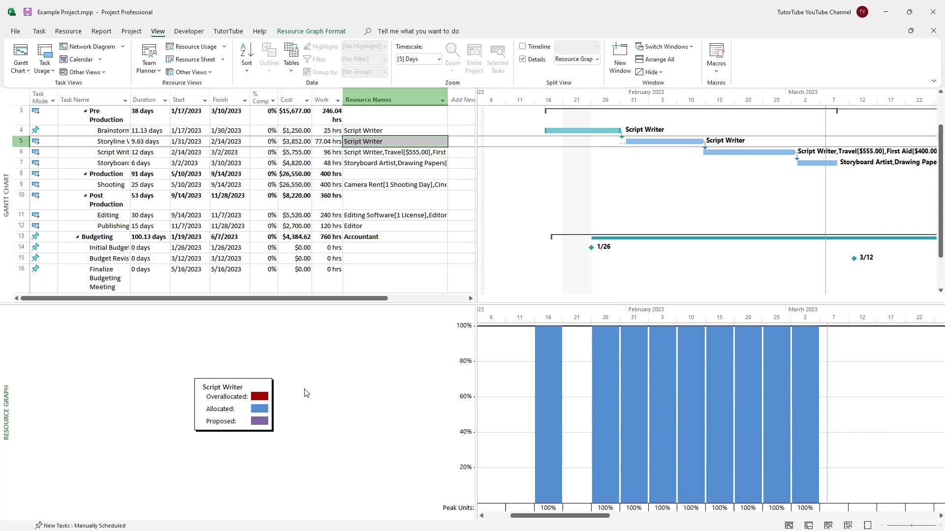
pyautogui.moveTo(260, 399)
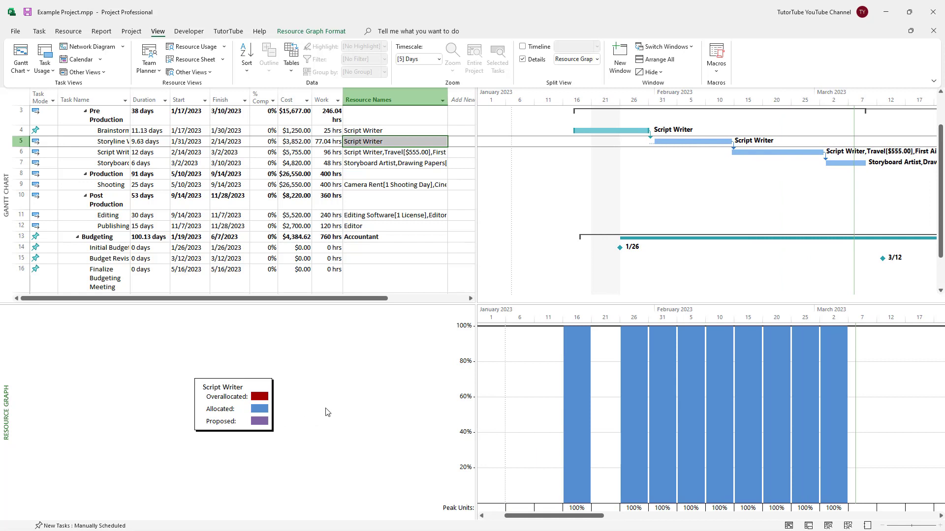
pyautogui.moveTo(384, 369)
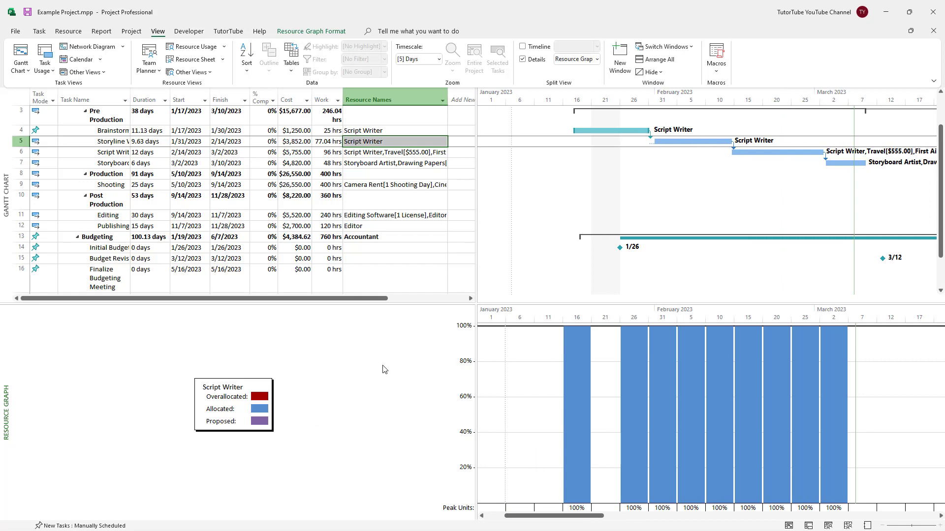
pyautogui.moveTo(558, 363)
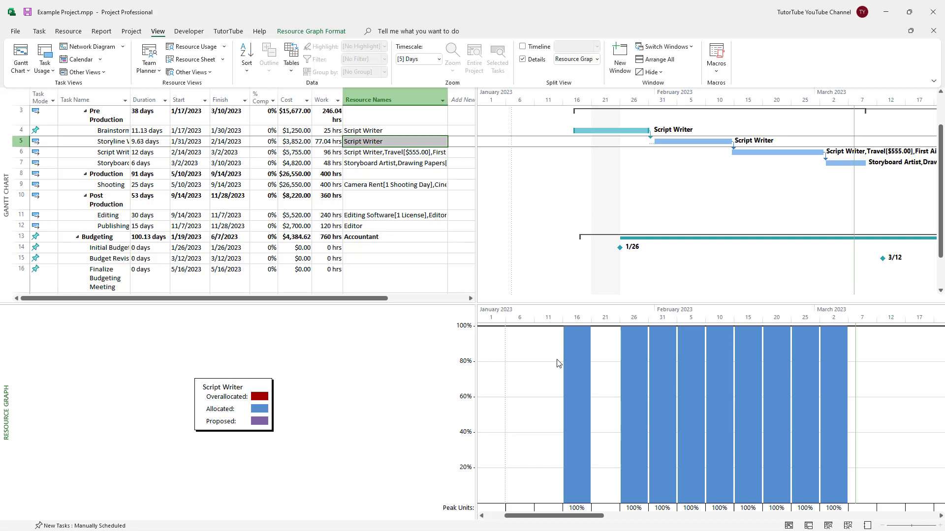